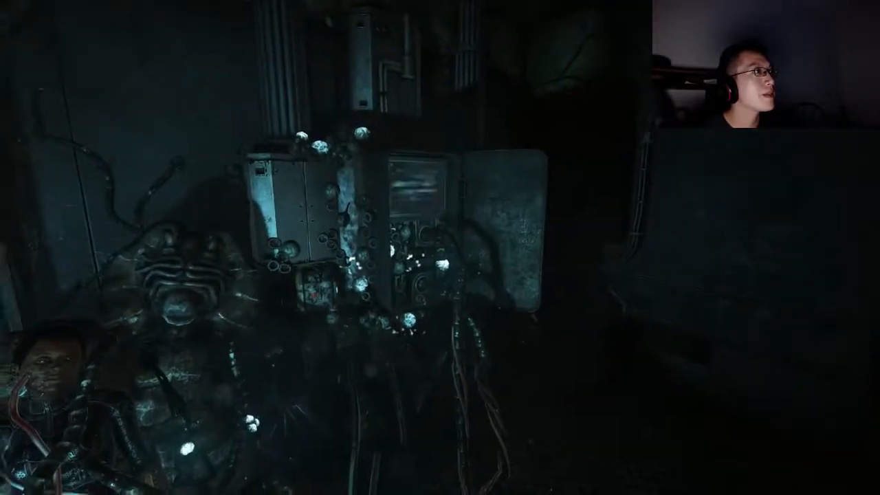
{"action": "mouse_move", "coordinate": [439, 247]}
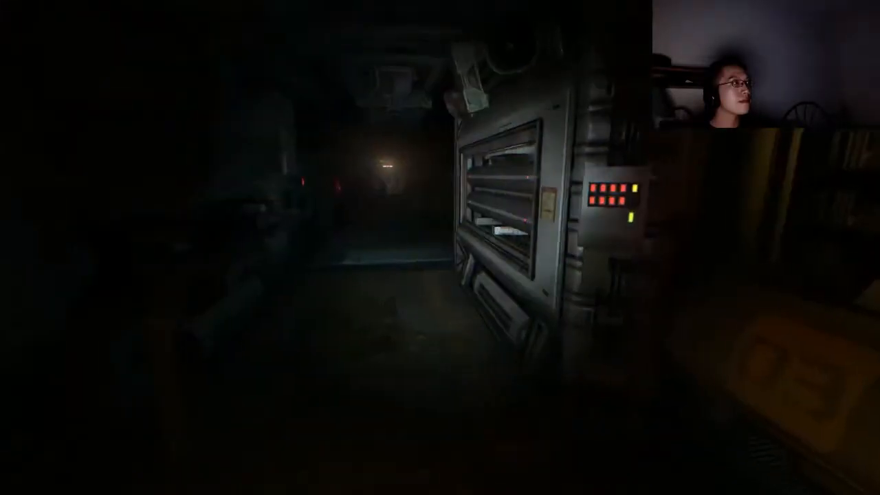
{"action": "mouse_move", "coordinate": [440, 248]}
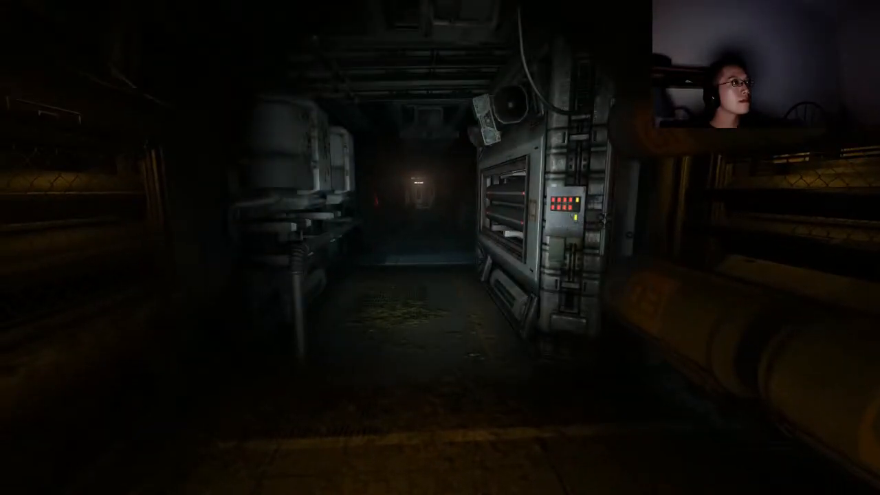
{"action": "mouse_move", "coordinate": [440, 247]}
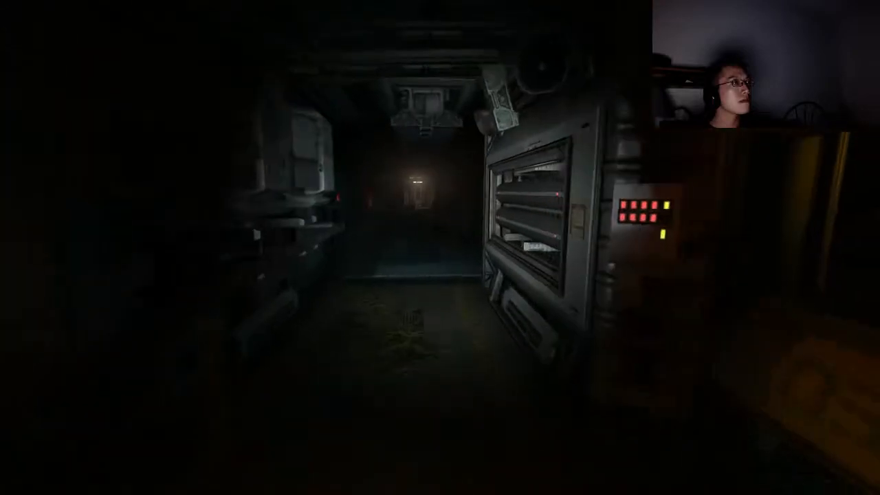
{"action": "key", "text": "w"}
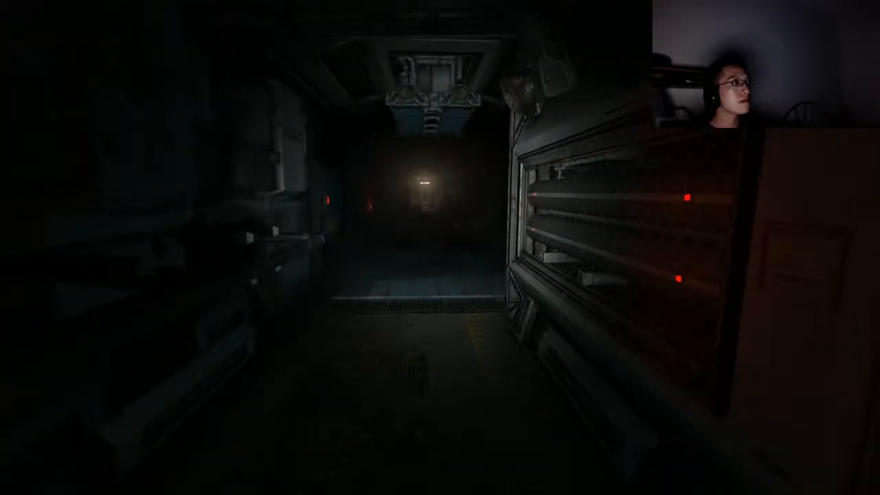
{"action": "key", "text": "w"}
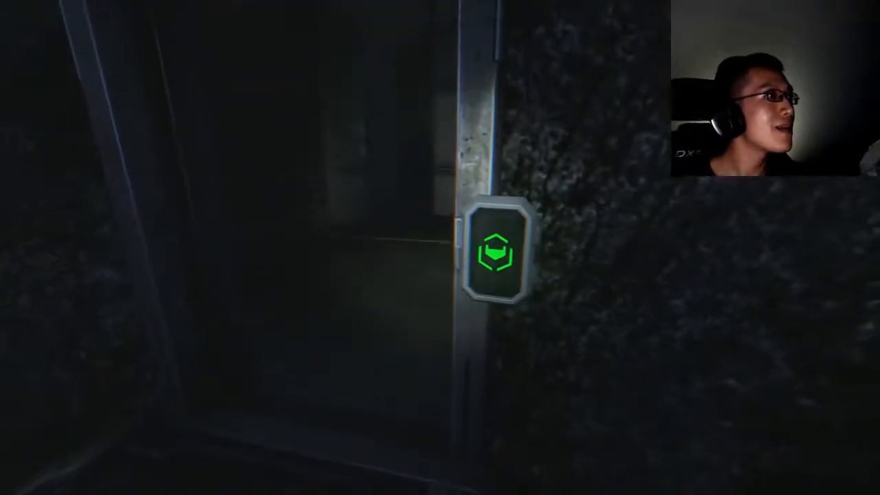
{"action": "mouse_move", "coordinate": [440, 247]}
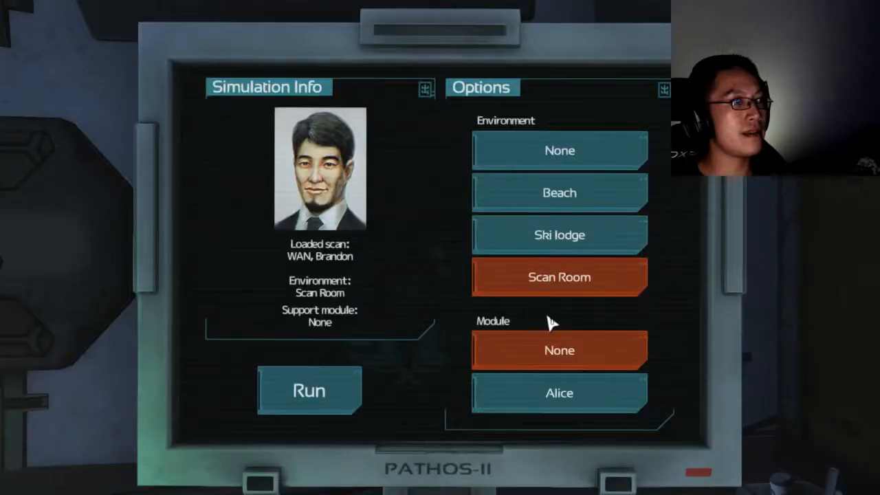
{"action": "left_click", "coordinate": [558, 393]}
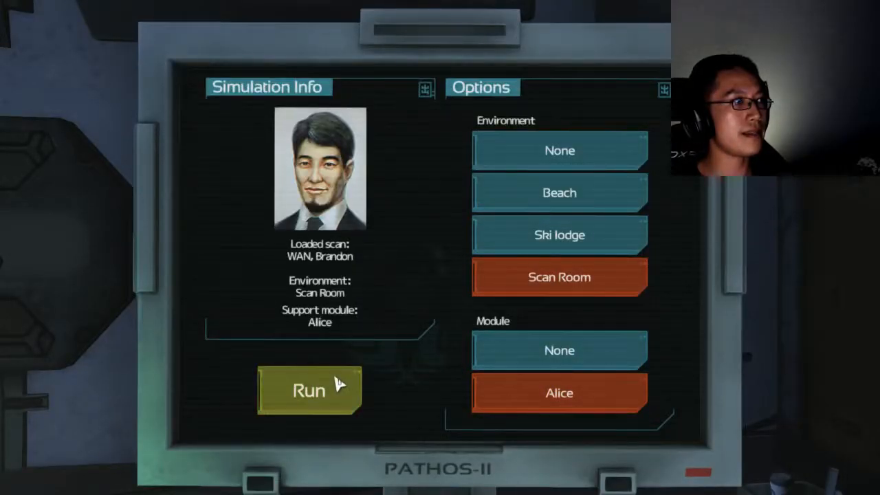
{"action": "left_click", "coordinate": [308, 390]}
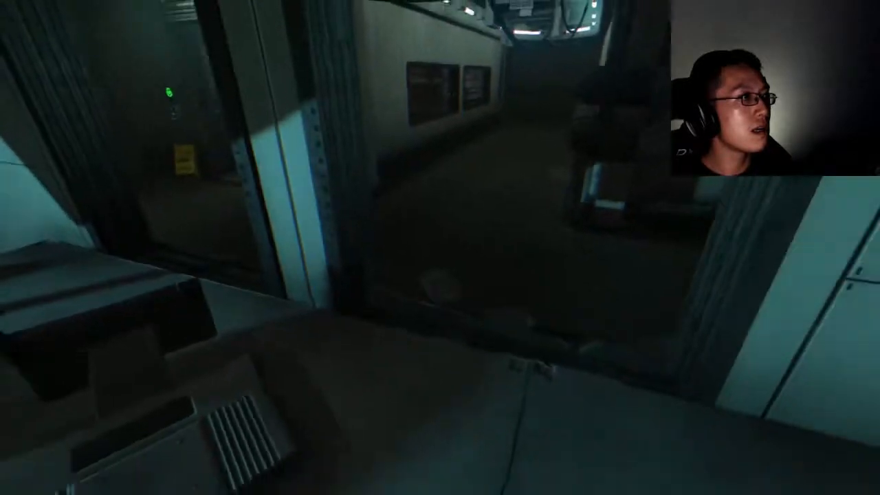
{"action": "mouse_move", "coordinate": [440, 248]}
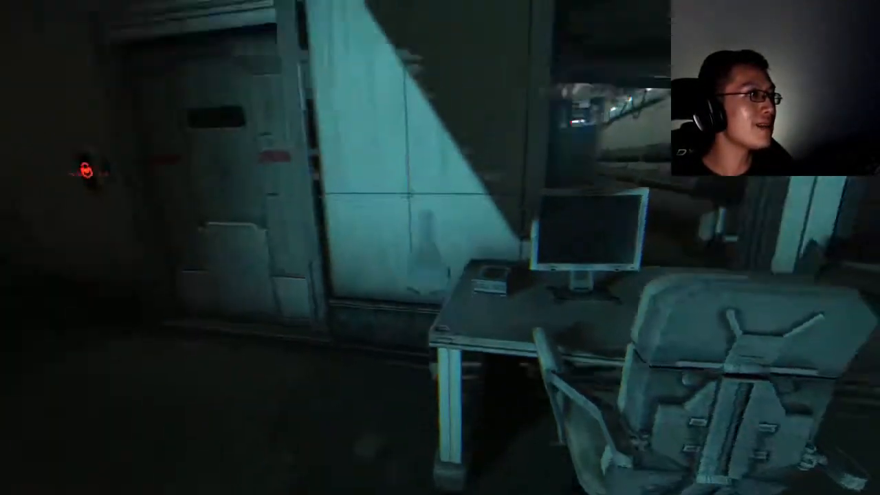
{"action": "mouse_move", "coordinate": [439, 247]}
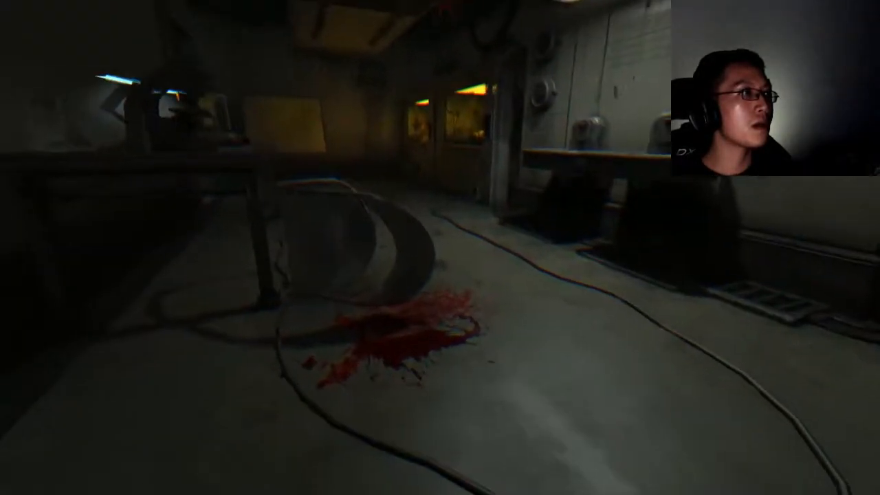
{"action": "mouse_move", "coordinate": [440, 248]}
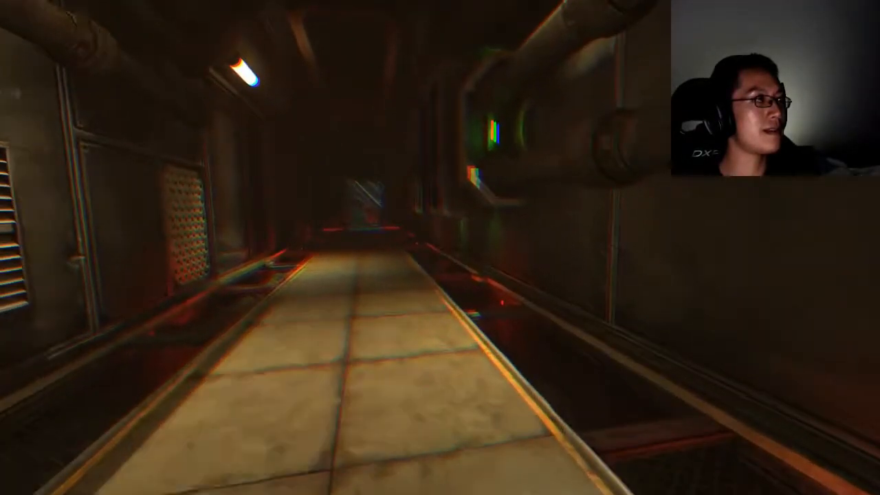
{"action": "key", "text": "w"}
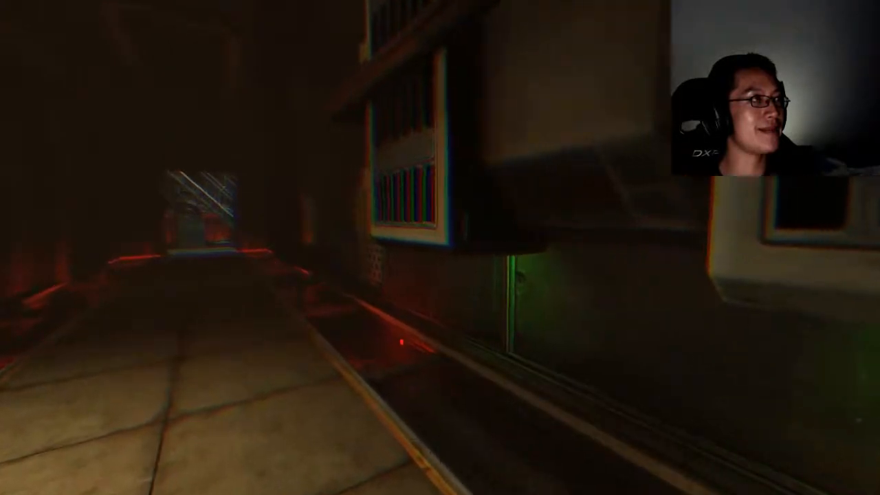
{"action": "mouse_move", "coordinate": [440, 248]}
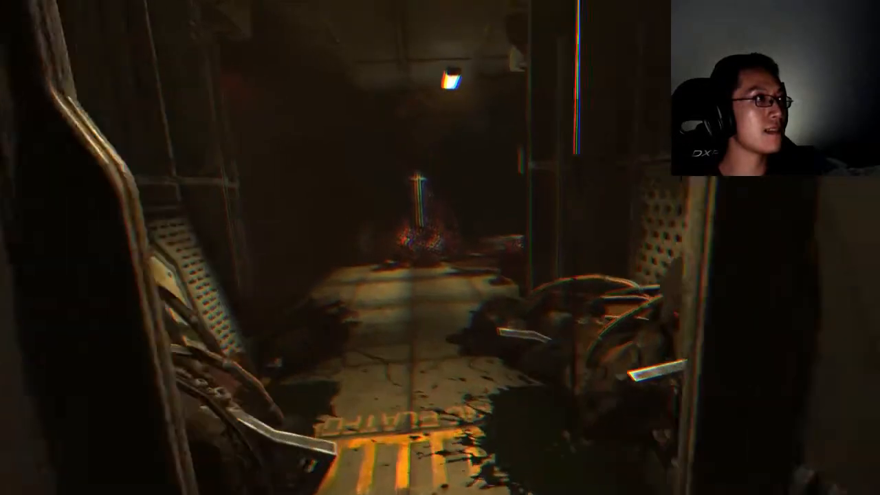
{"action": "mouse_move", "coordinate": [439, 247]}
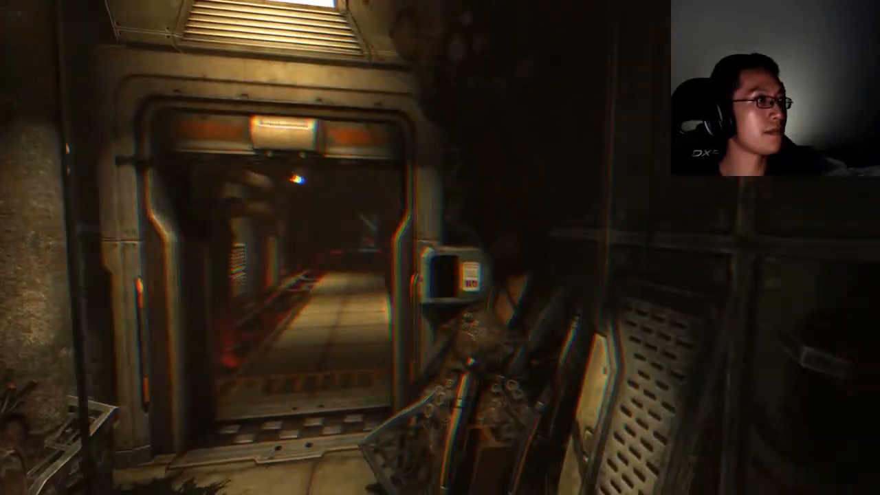